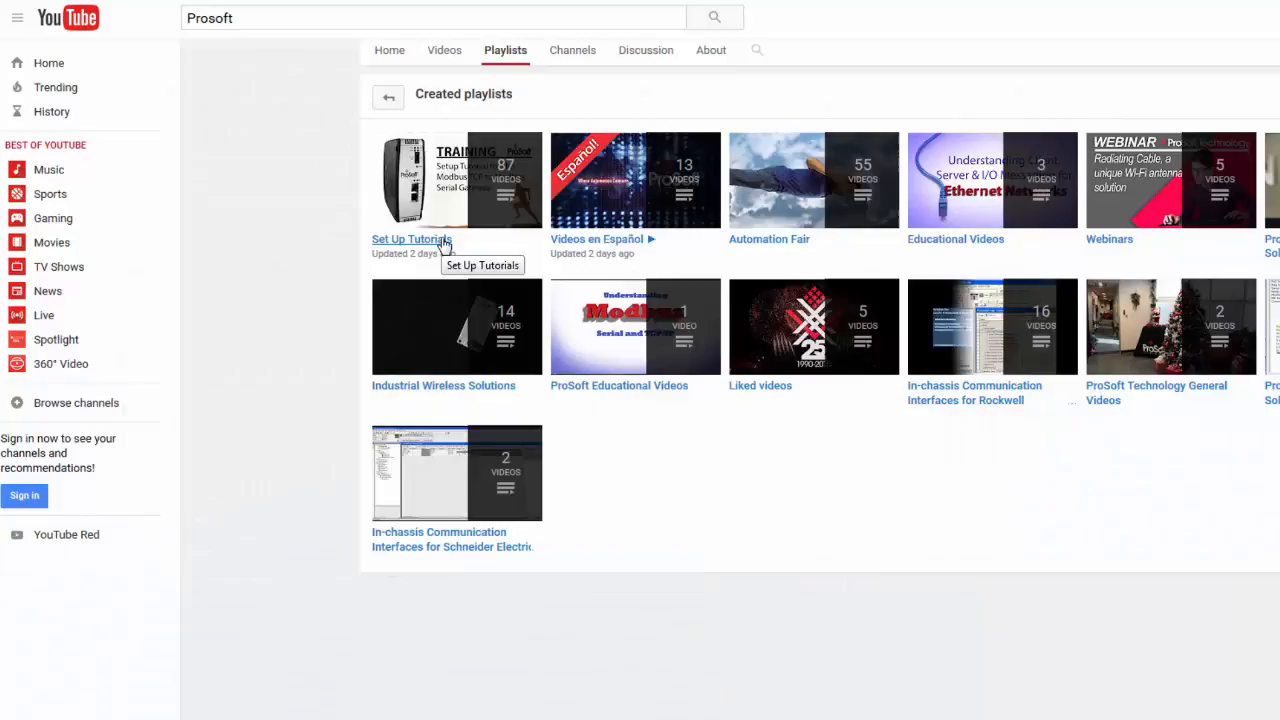
Open ProSoft's Set Up Tutorials playlist and scroll through its setup videos.
left_click(411, 239)
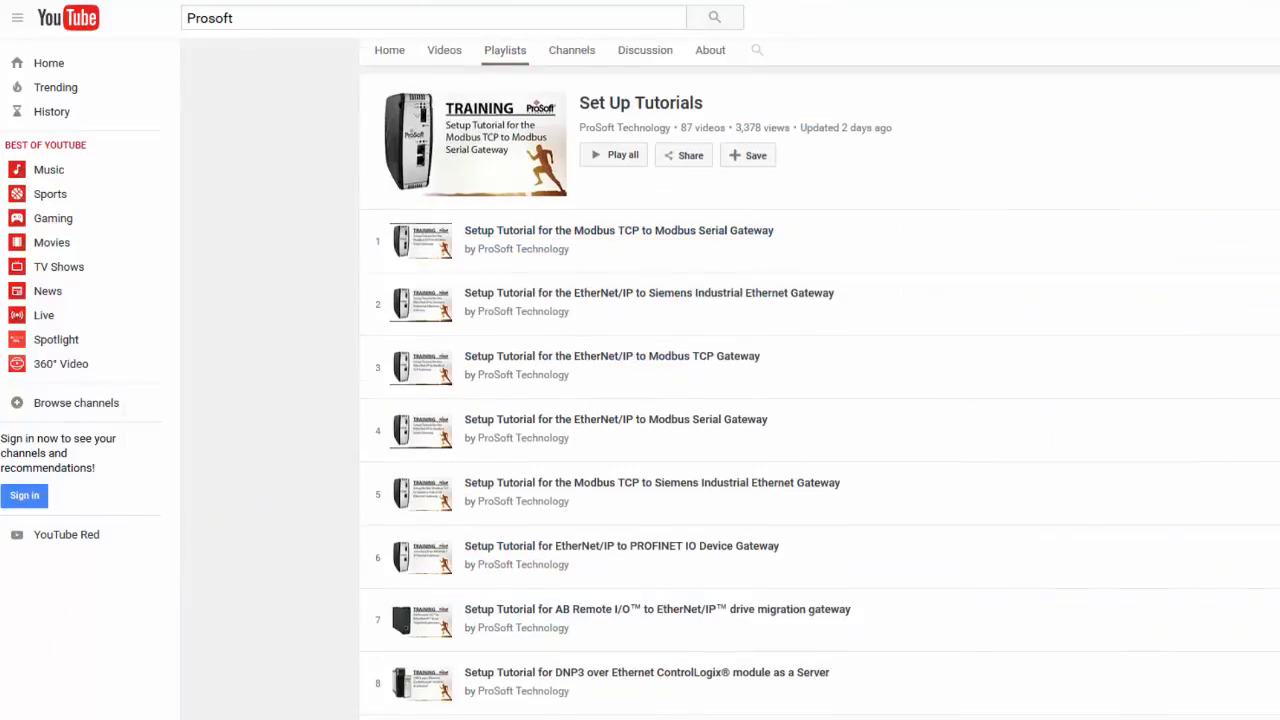
scroll("down", 3)
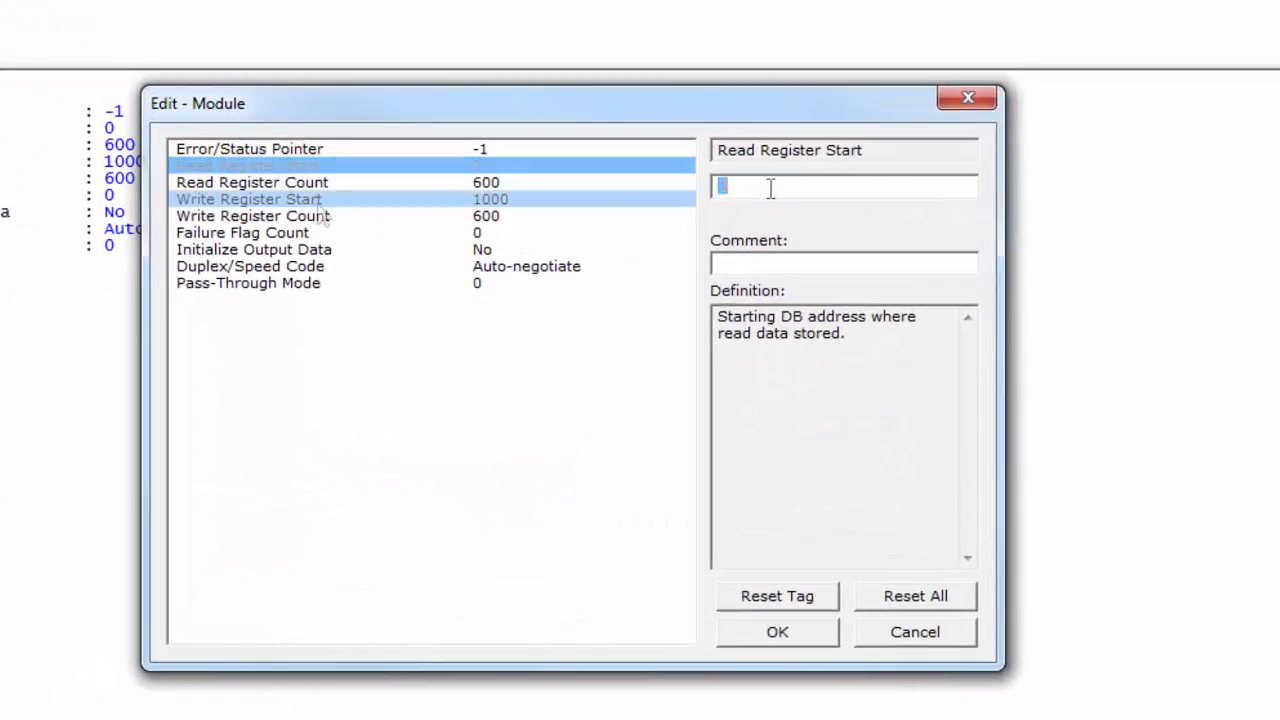
Review the Read Register Start and Read Register Count values and definitions in Edit - Module.
left_click(400, 199)
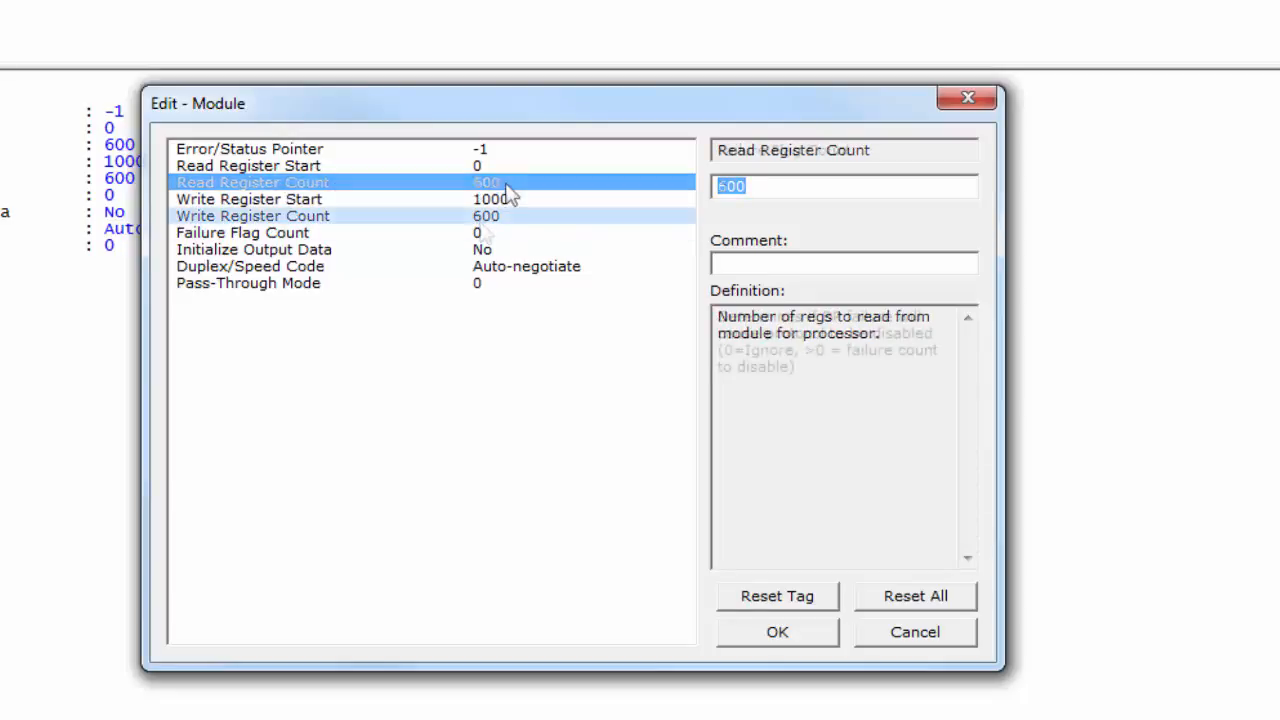
left_click(252, 215)
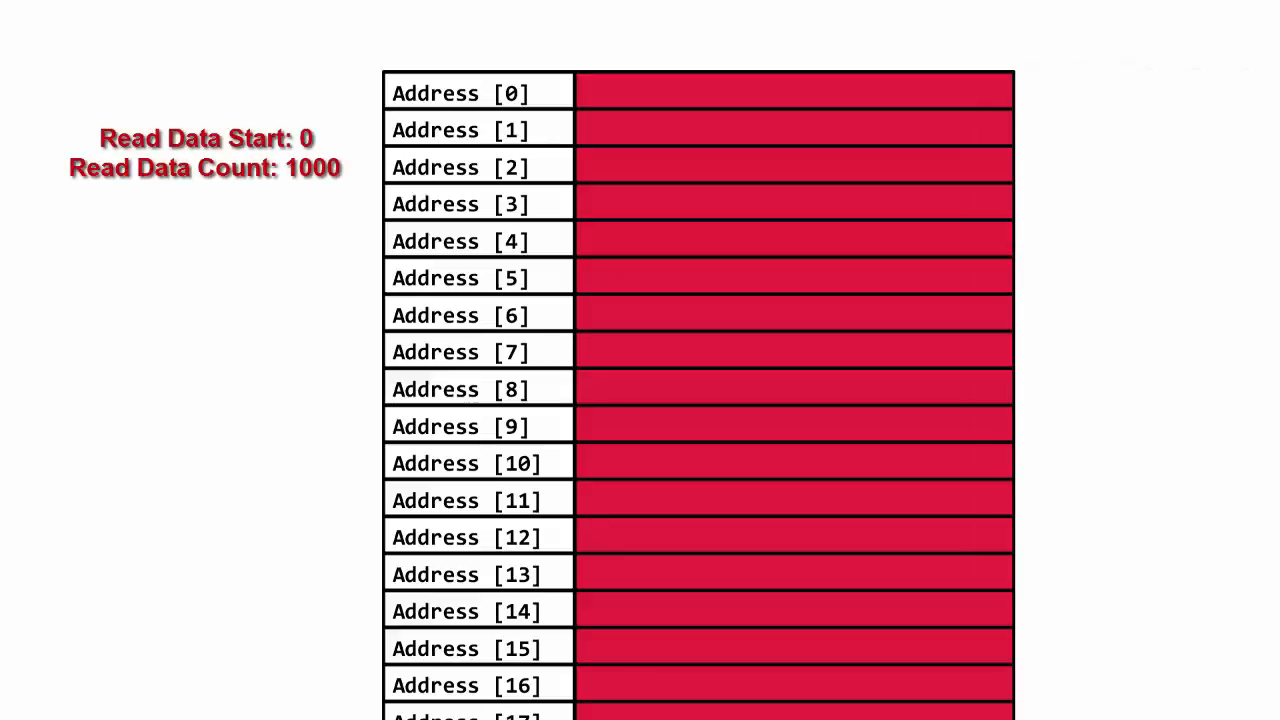
scroll("down", 3)
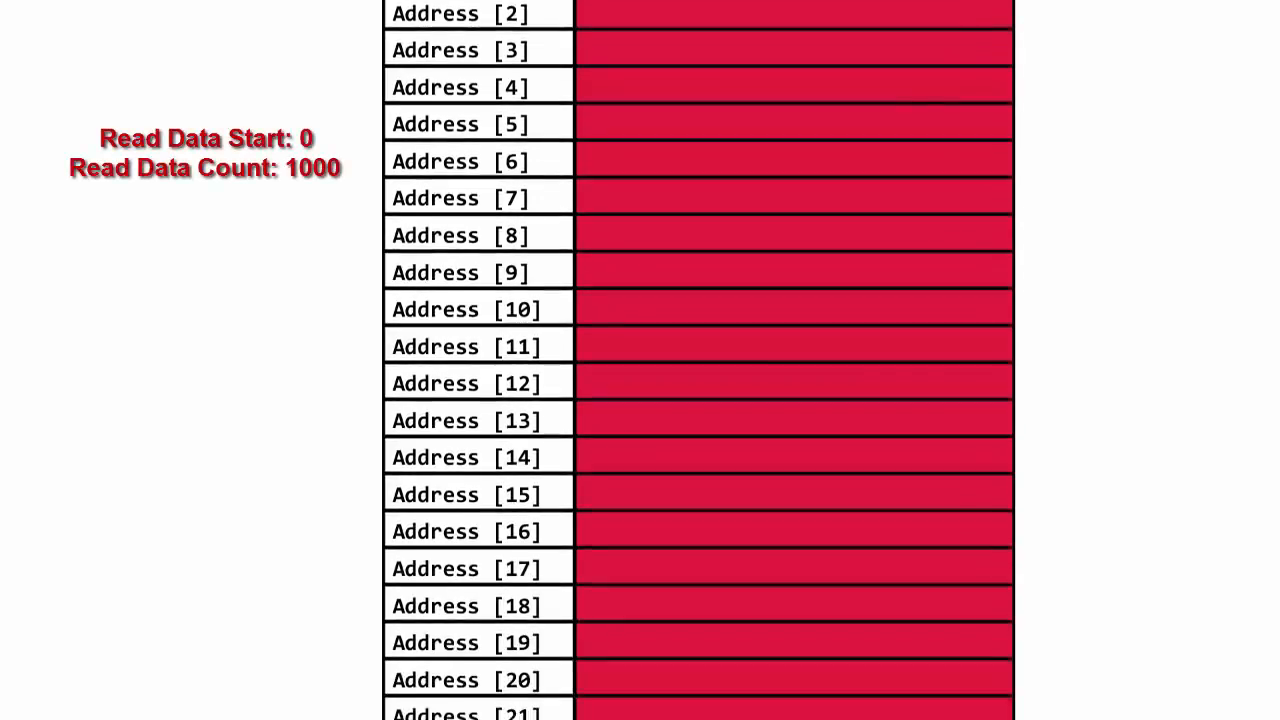